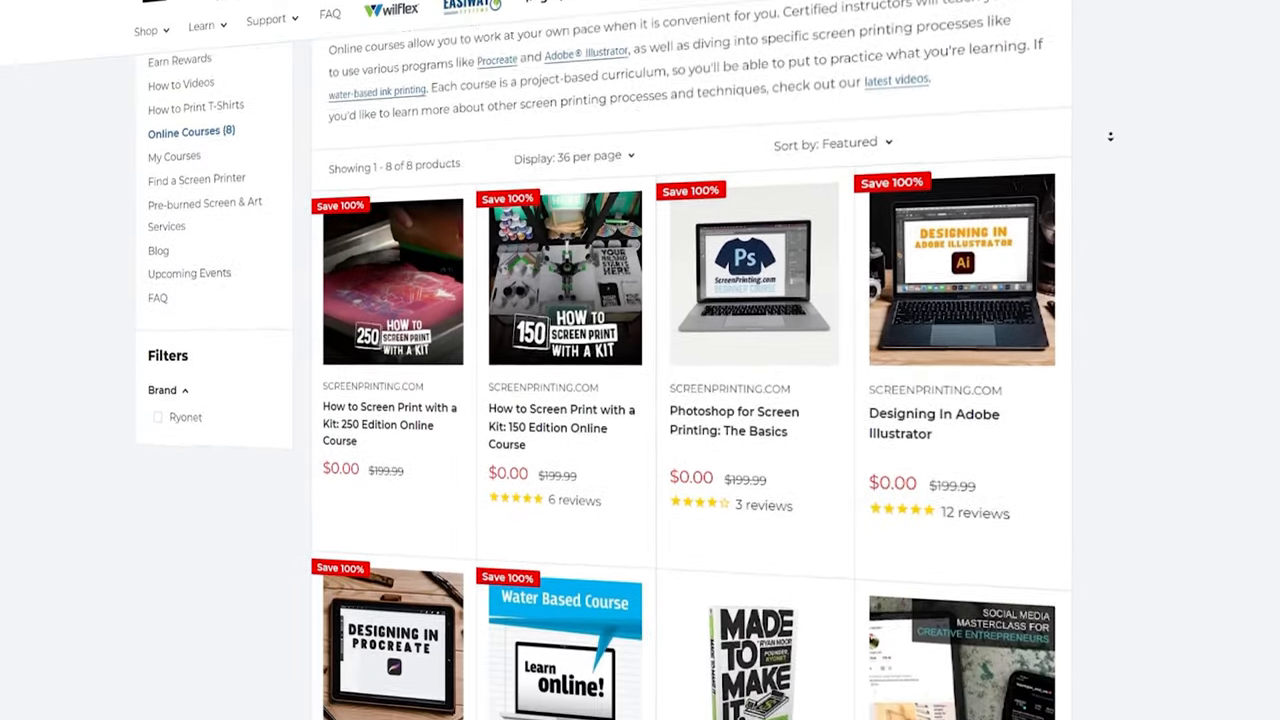
scroll("down", 3)
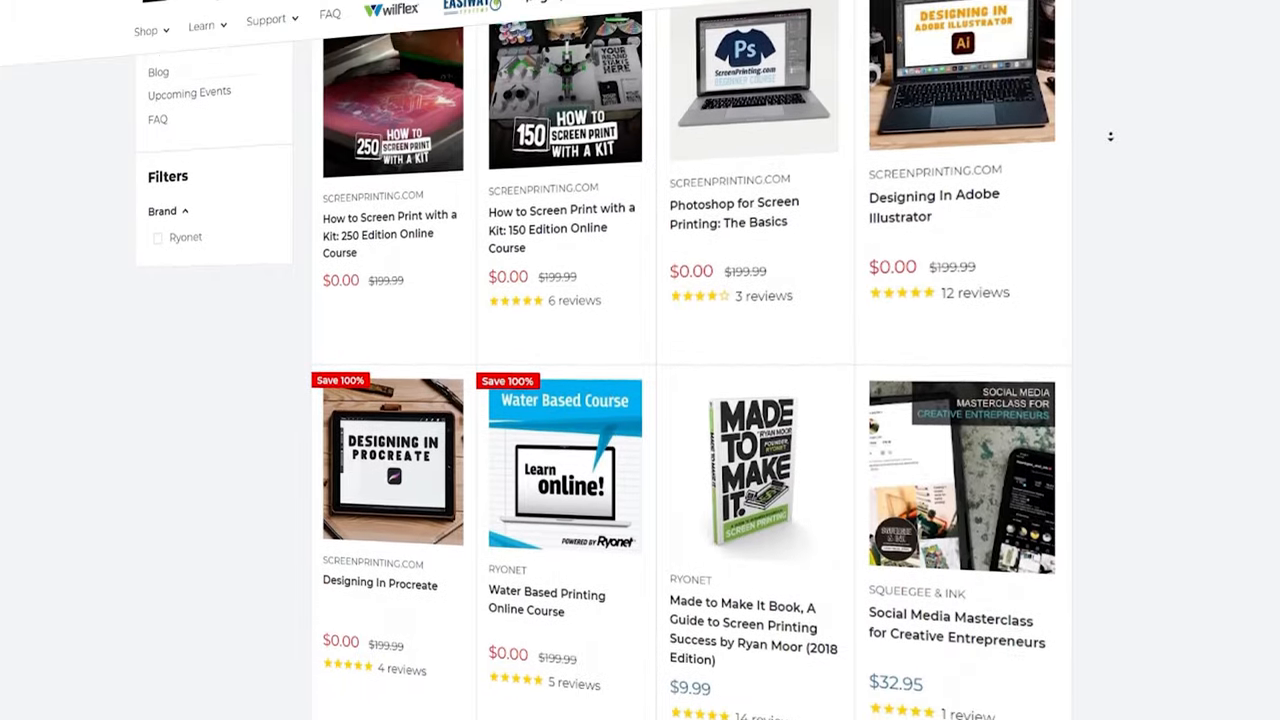